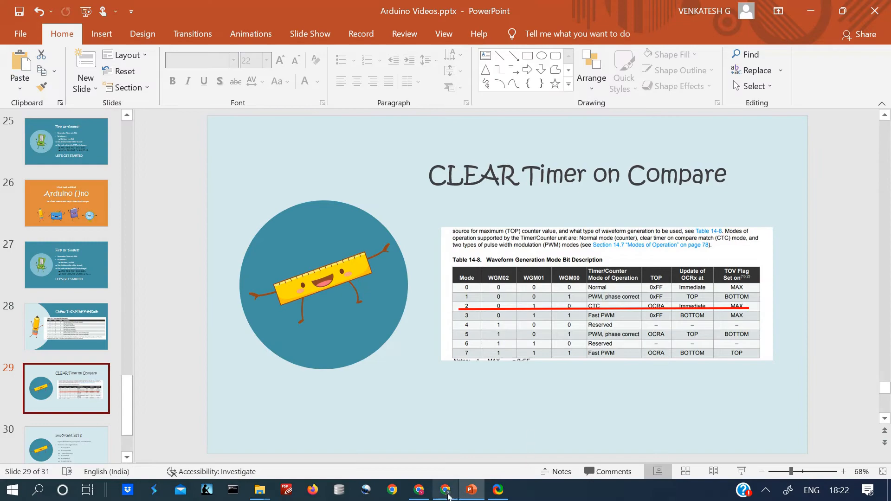
Switch from the PowerPoint CTC slide to the Chrome window holding the Arduino sketch.
left_click(445, 490)
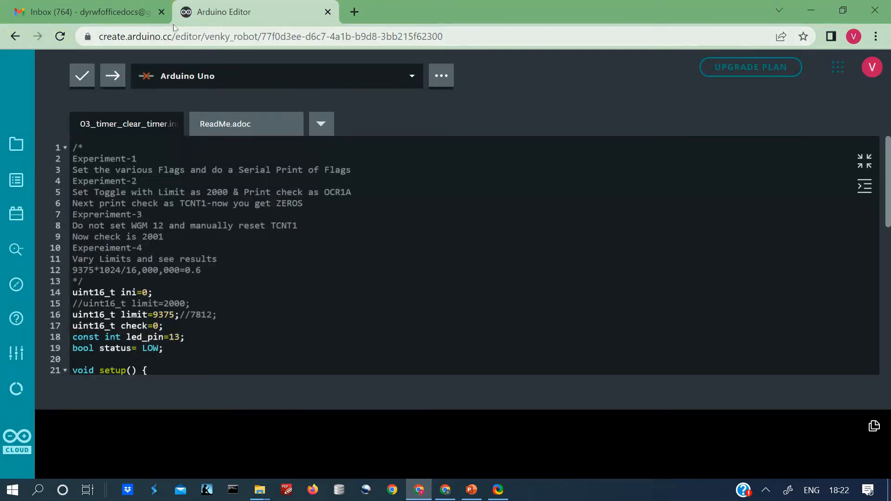
Close the Gmail tab and walk through the sketch's header comments and variable declarations.
left_click(163, 12)
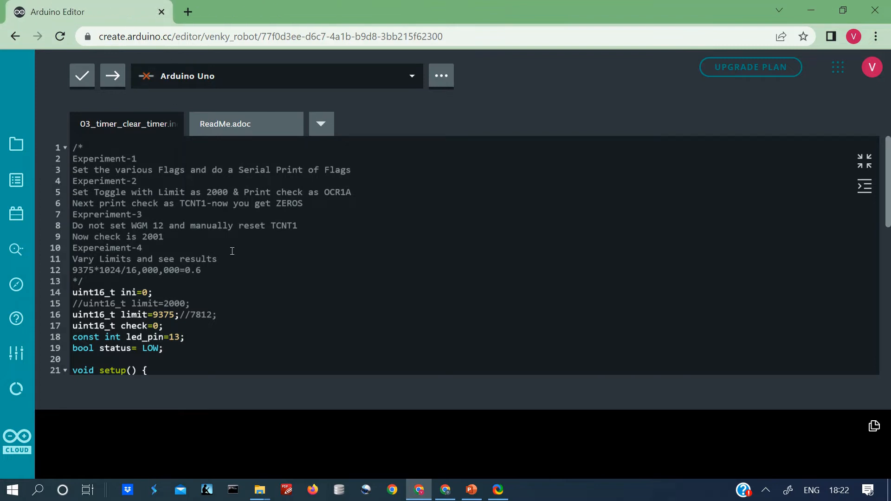
left_click(83, 282)
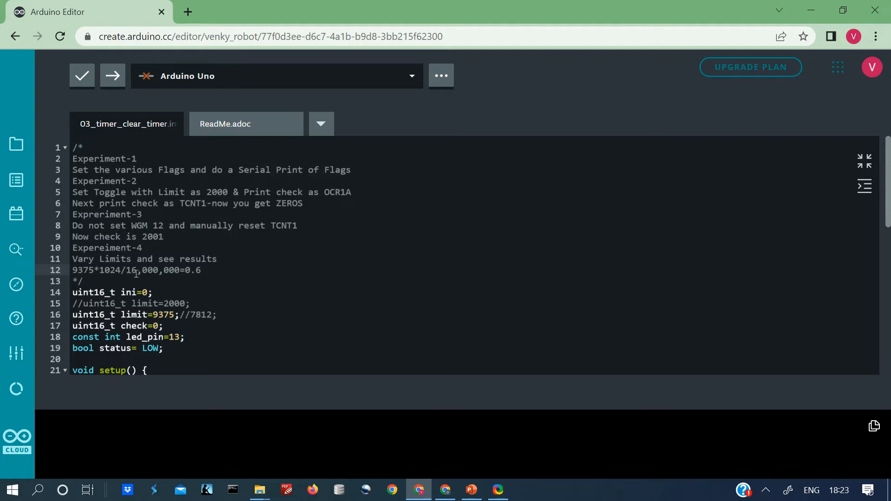
left_click(203, 271)
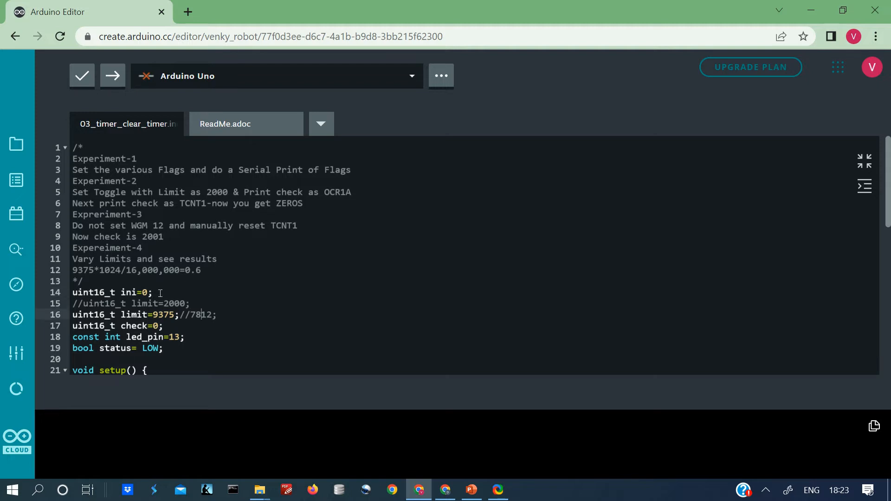
left_click(179, 315)
type("//PRESCALER OF 1024")
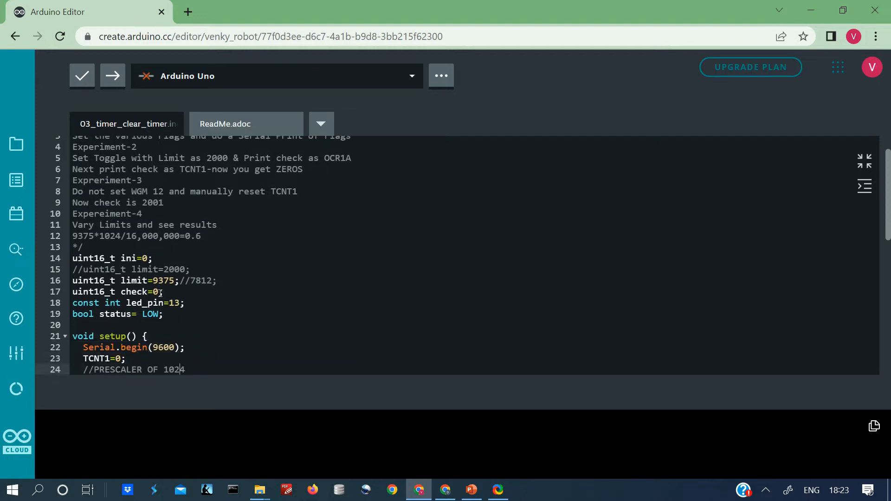
Add OCR1A=limit; after the TIMSK1 line as setup()'s last statement.
scroll("down", 3)
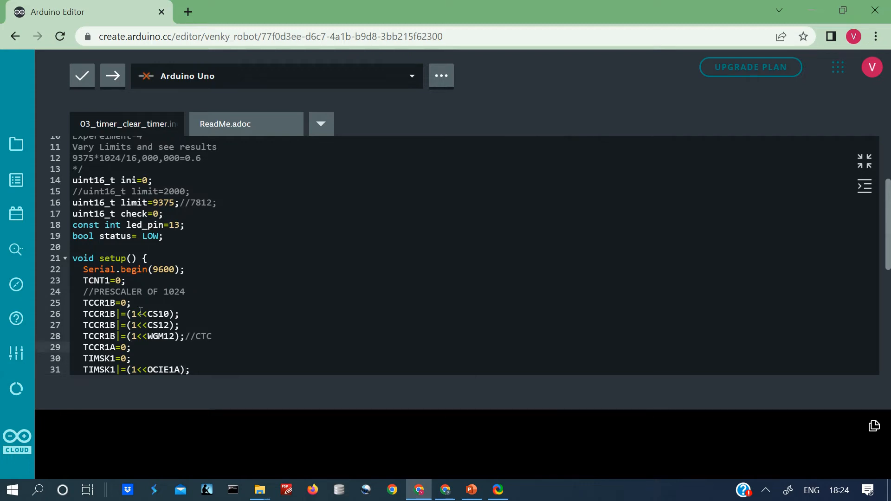
left_click(133, 303)
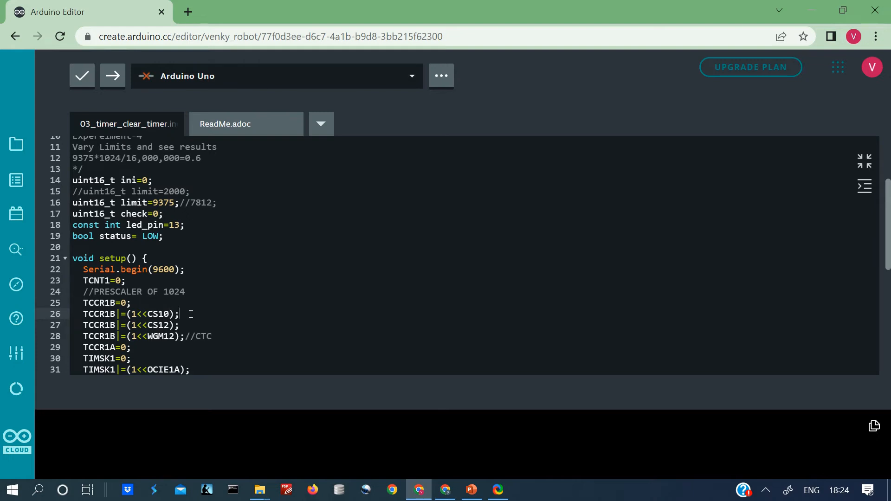
left_click(190, 325)
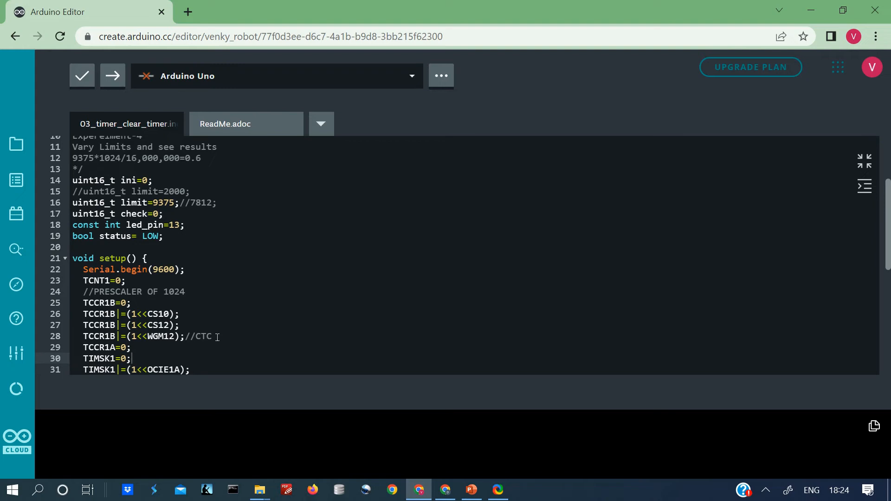
type("OCR1A=limit;")
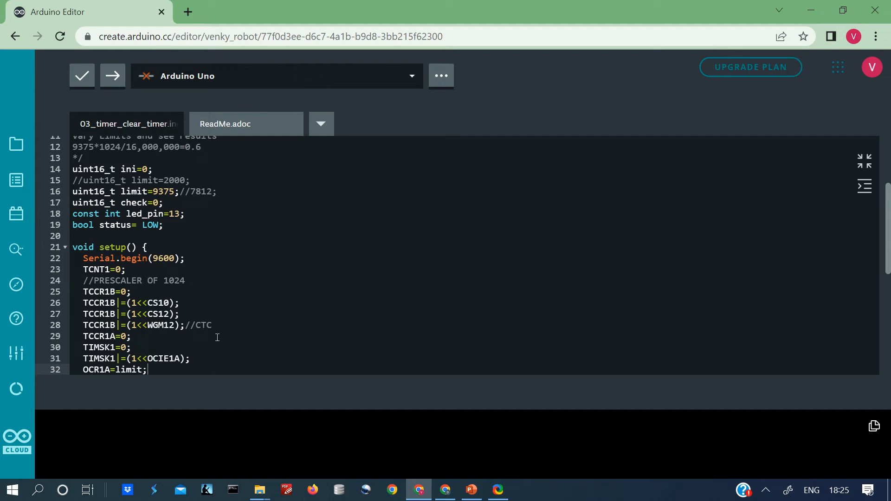
key("Enter")
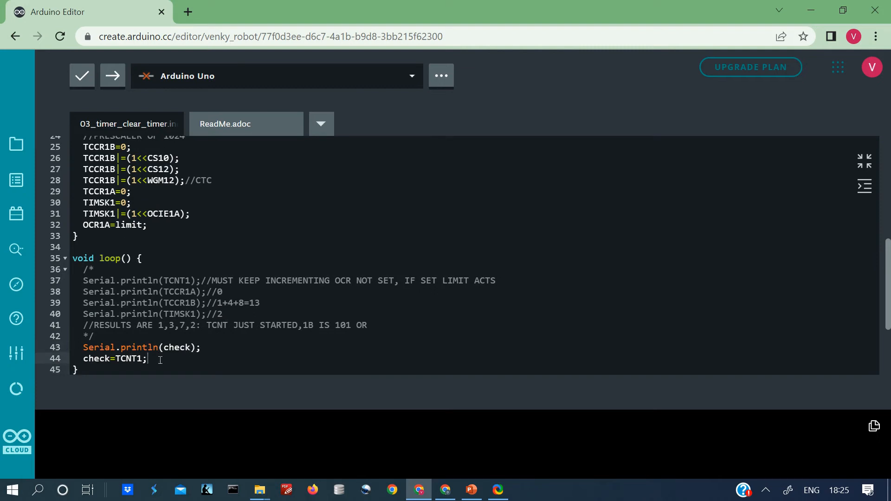
Type status=!status; inside the ISR(TIMER1_COMPA_vect) block.
left_click(218, 348)
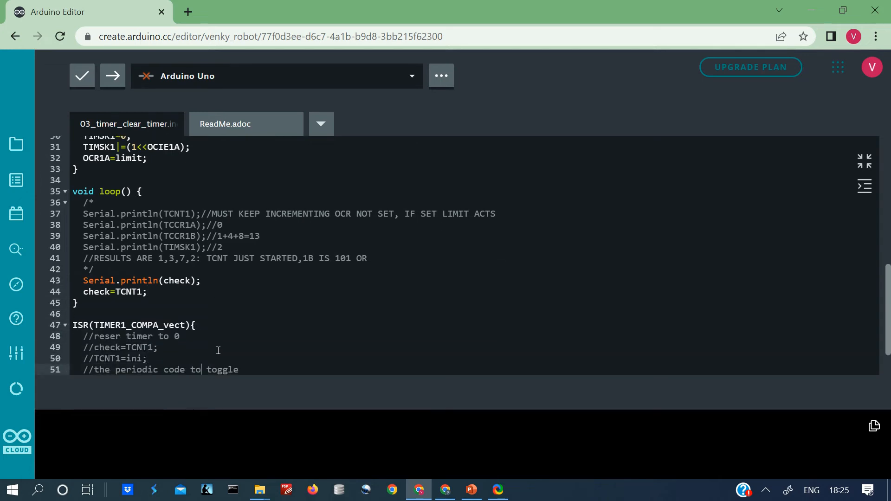
type("status=!status;")
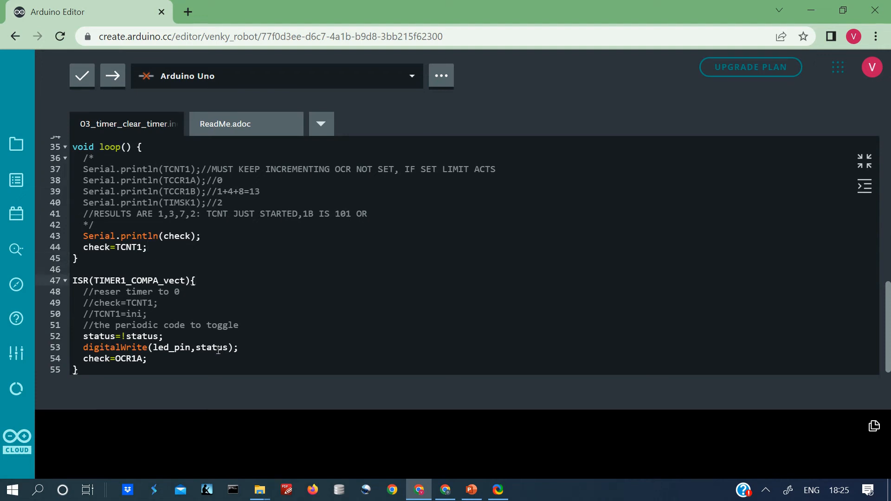
mouse_move(149, 330)
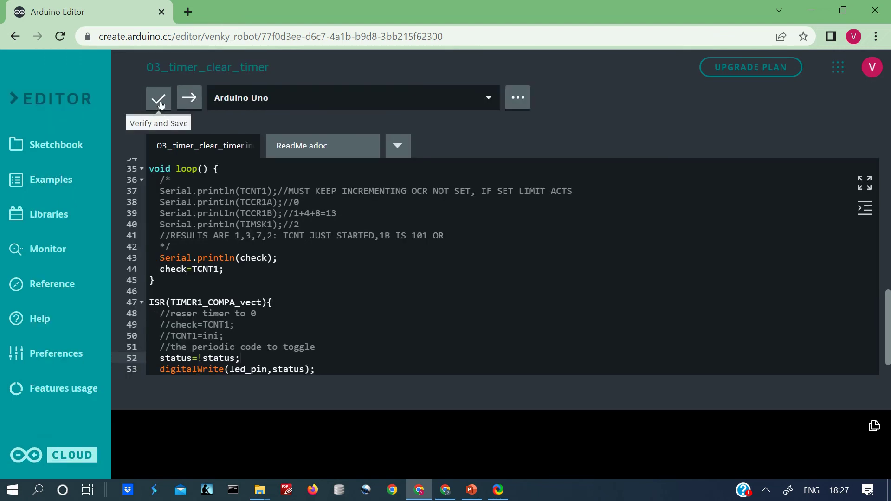
Select Arduino Uno on COM4 and upload the sketch.
left_click(352, 98)
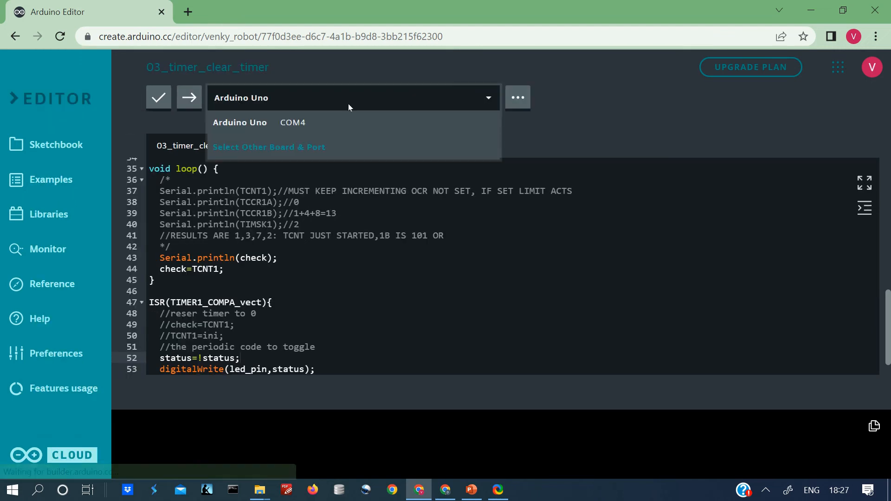
mouse_move(311, 126)
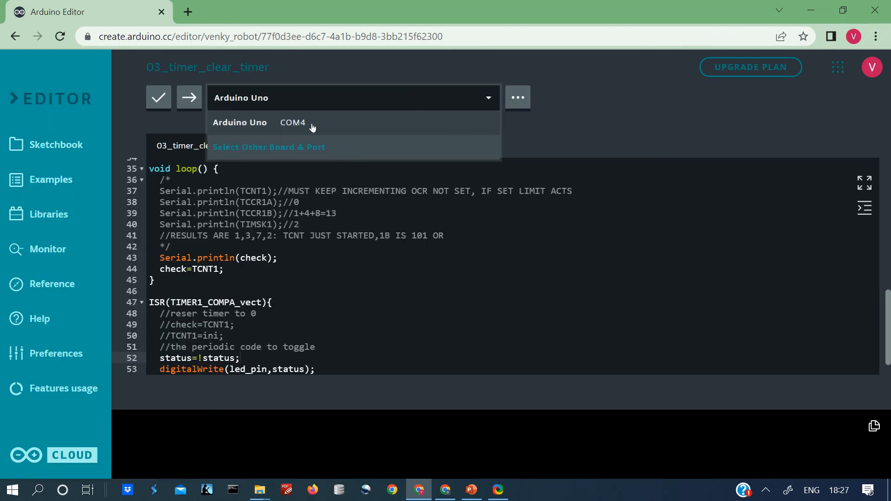
left_click(293, 123)
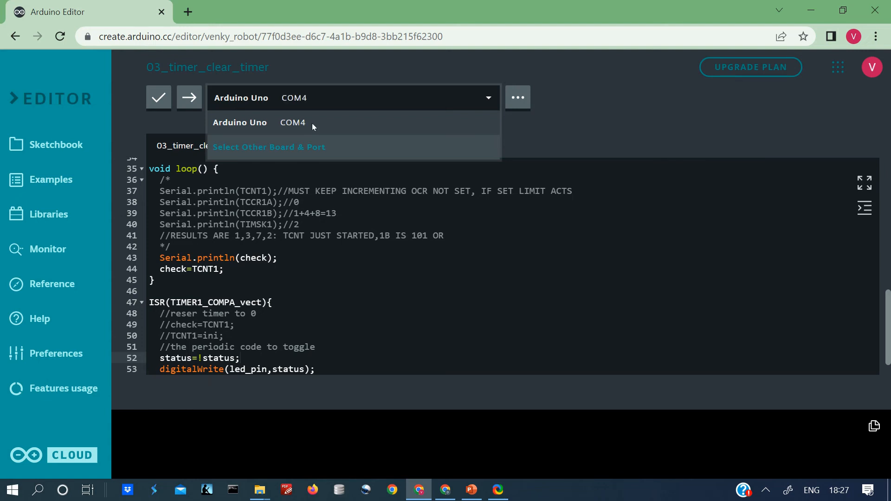
mouse_move(188, 99)
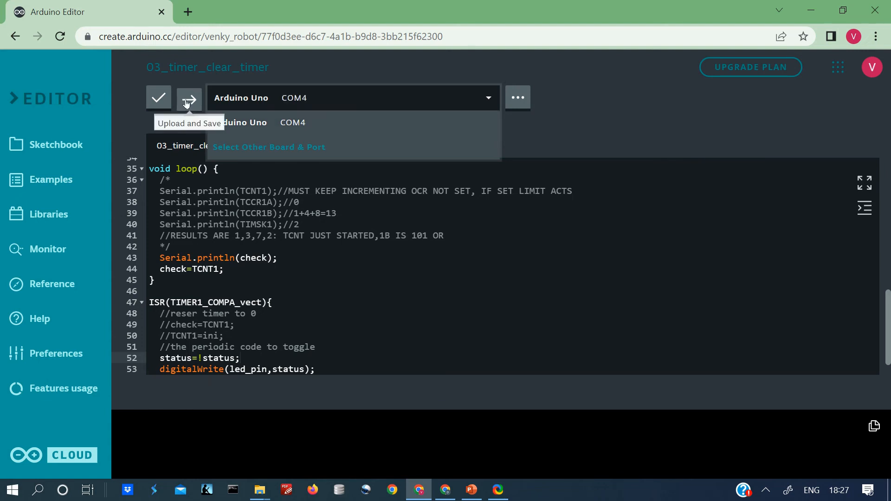
left_click(189, 98)
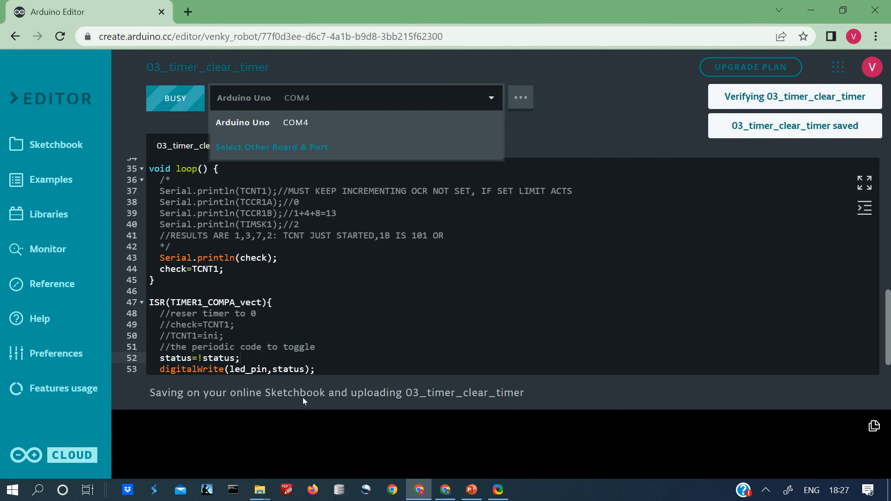
mouse_move(307, 404)
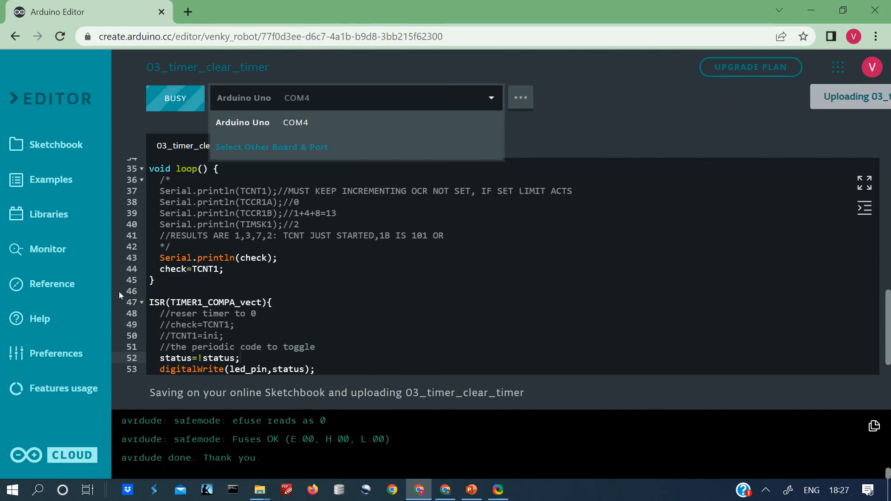
mouse_move(55, 255)
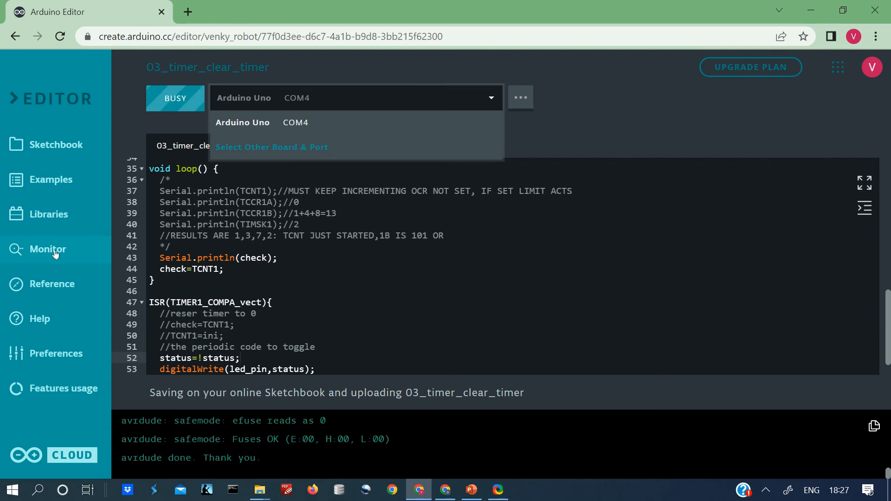
Open the serial monitor, dismiss the board list, and turn off Autoscroll.
left_click(48, 249)
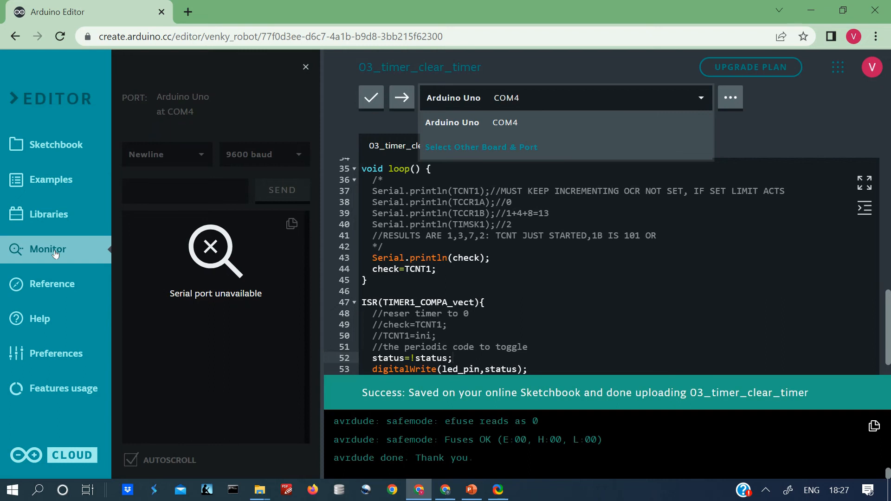
left_click(47, 250)
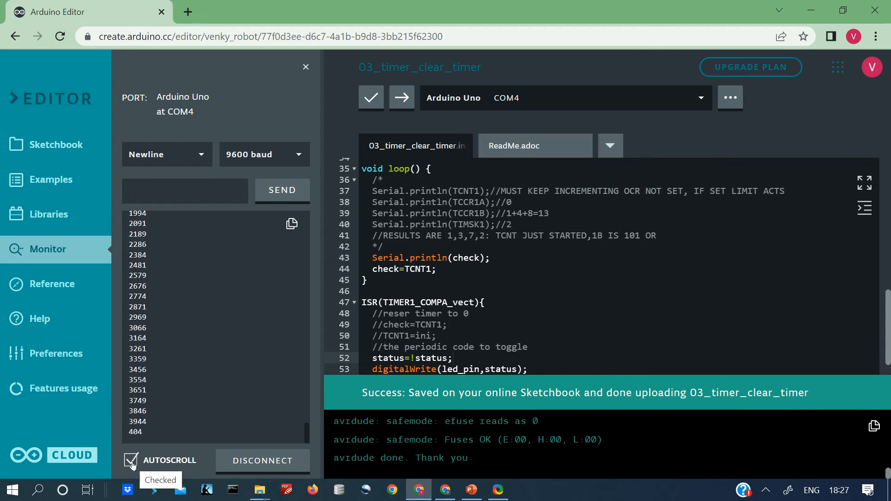
left_click(131, 460)
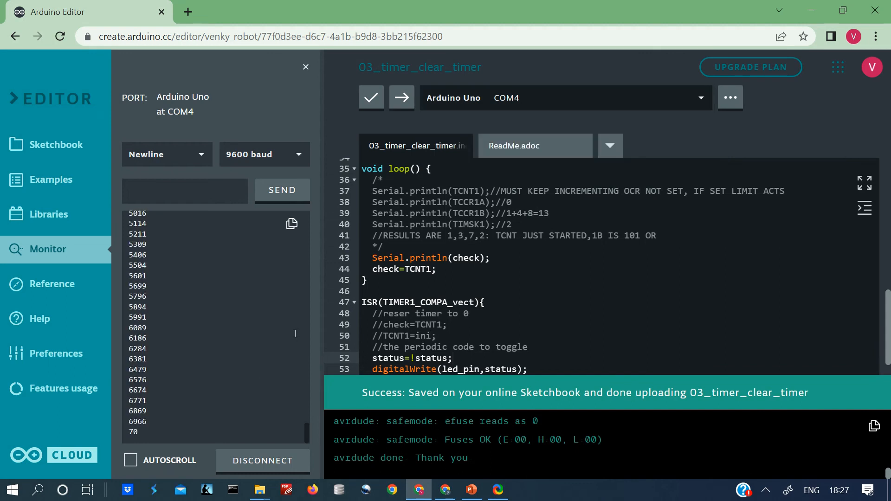
mouse_move(307, 439)
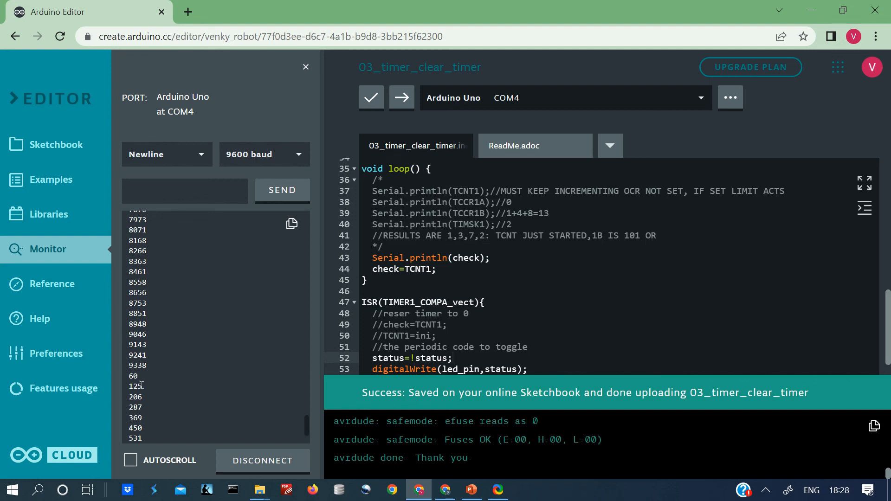
mouse_move(191, 353)
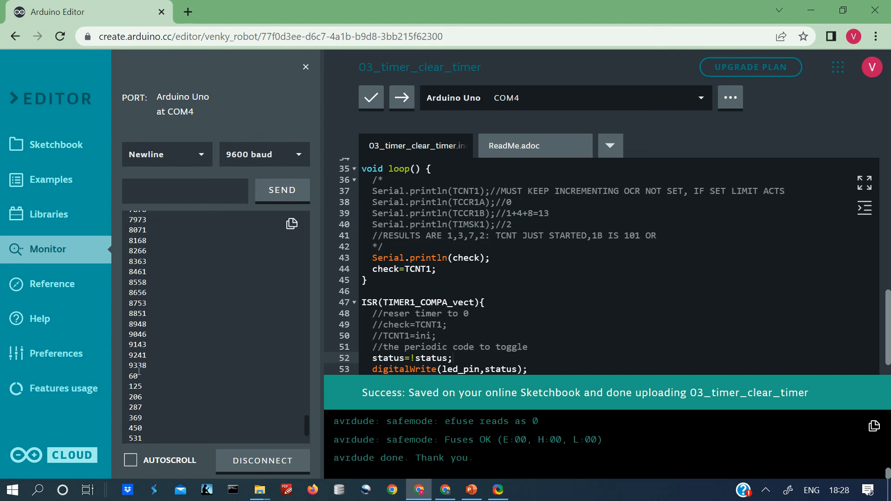
mouse_move(148, 369)
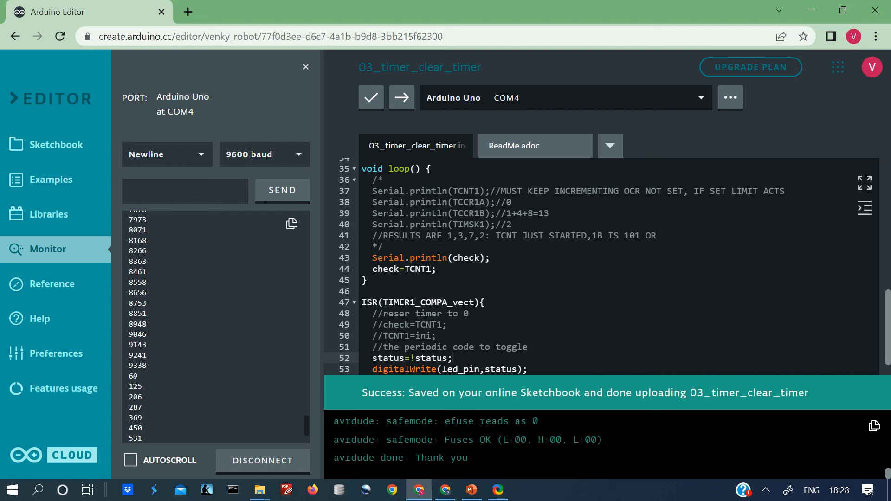
mouse_move(149, 383)
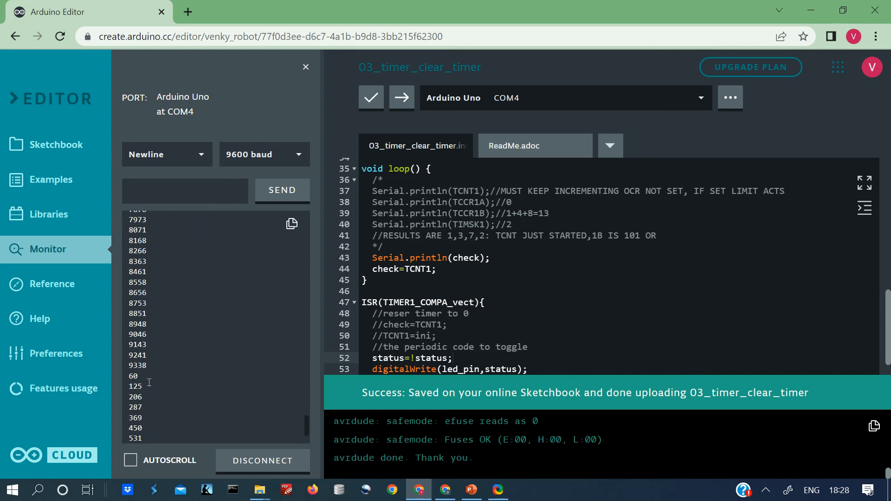